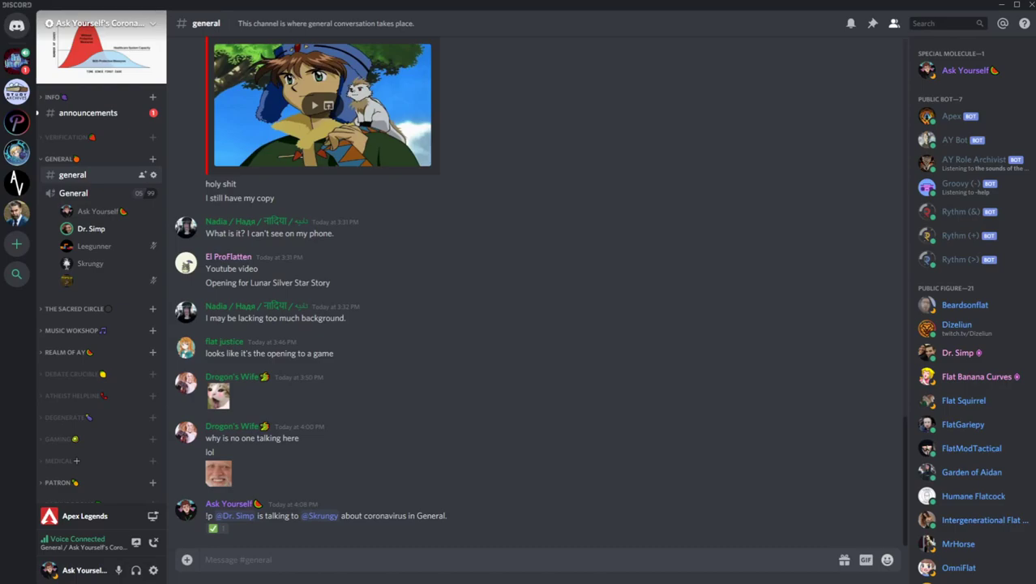
click(87, 113)
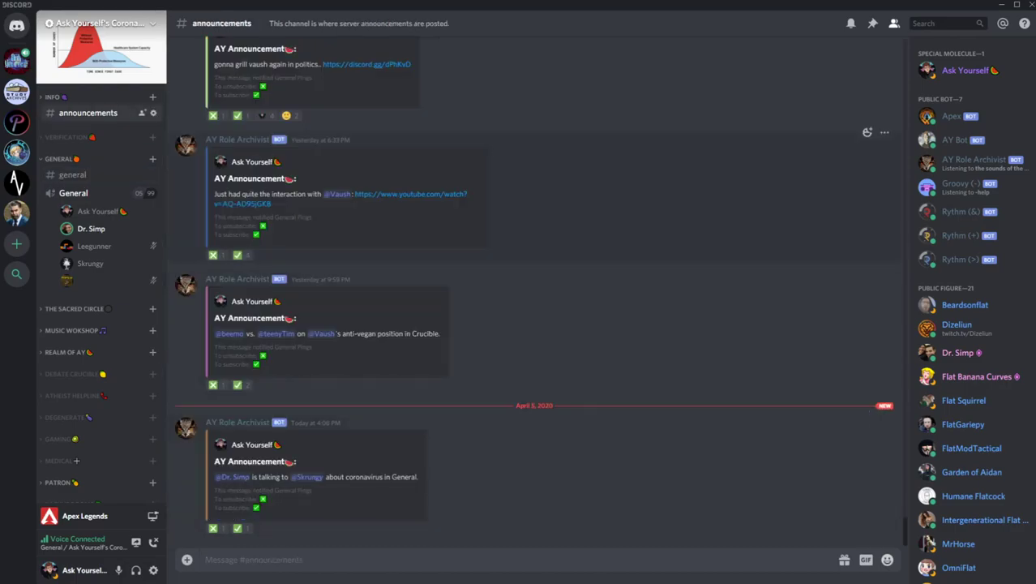
click(73, 175)
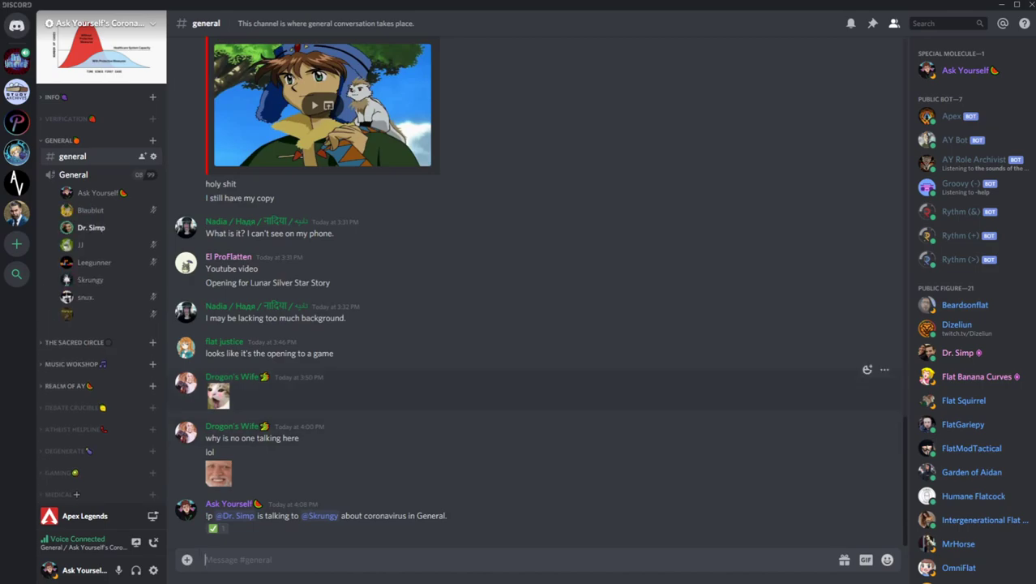
mouse_move(91, 278)
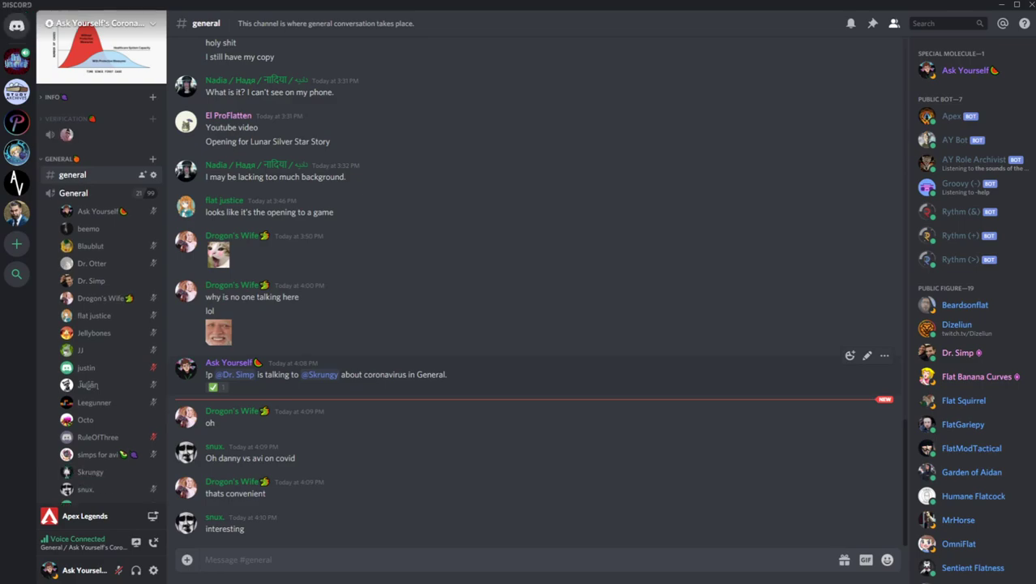
click(65, 118)
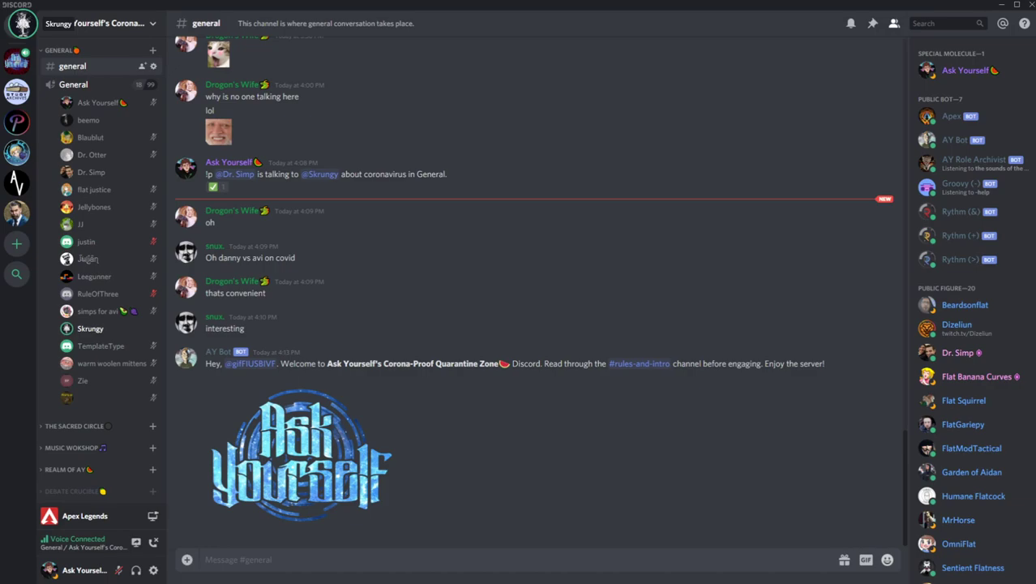
click(91, 172)
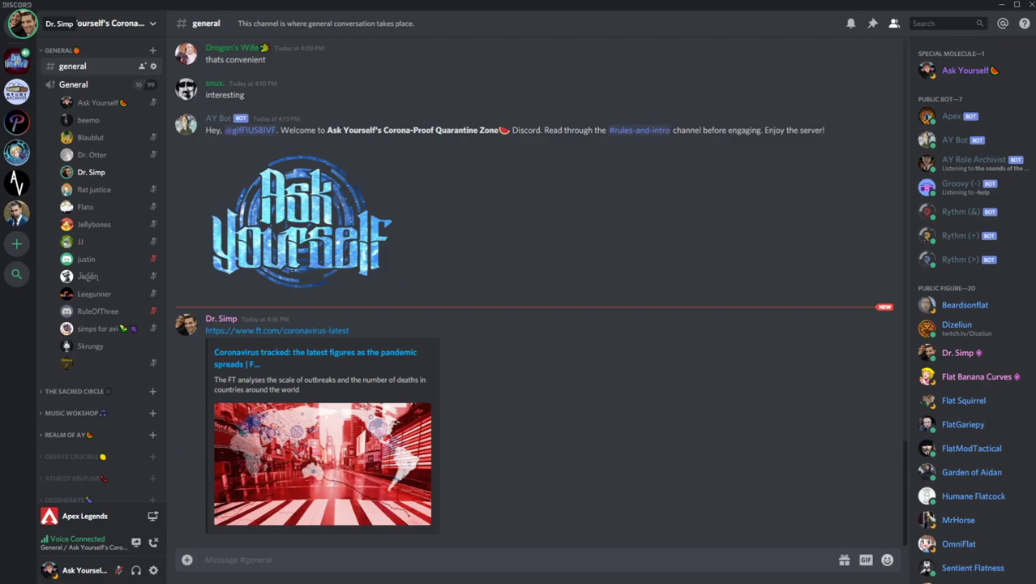
scroll(up, 3)
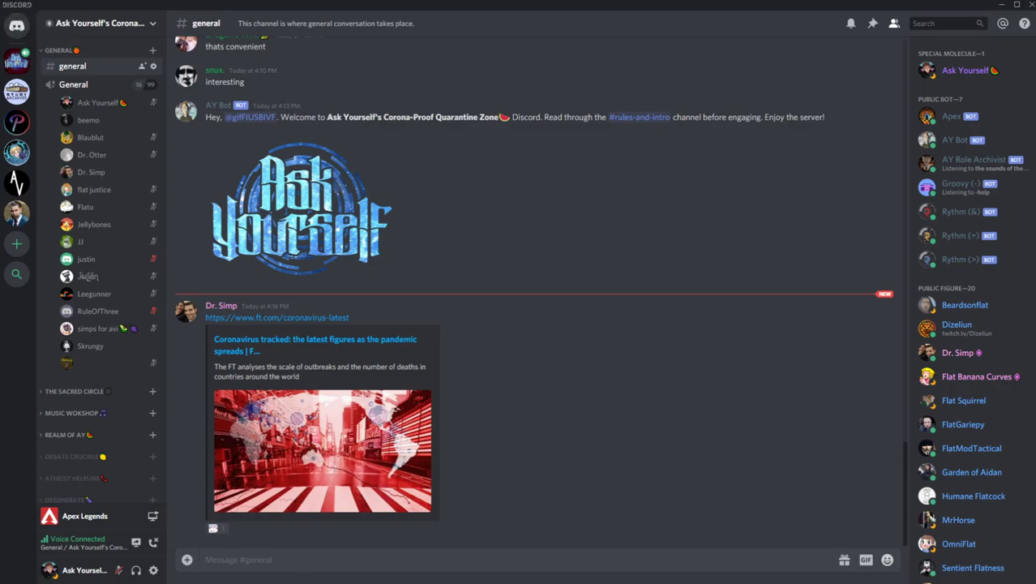
click(90, 172)
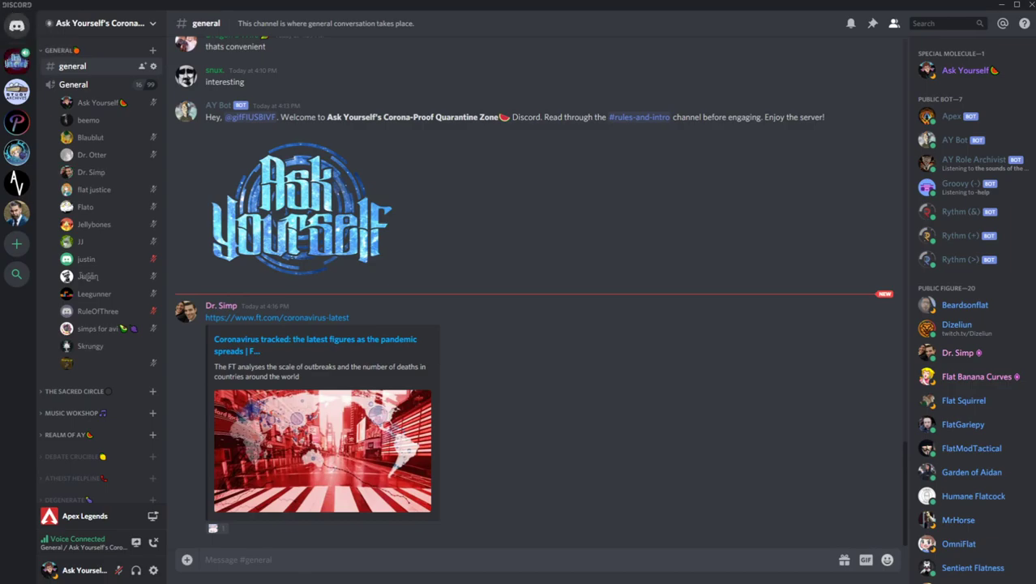
click(91, 345)
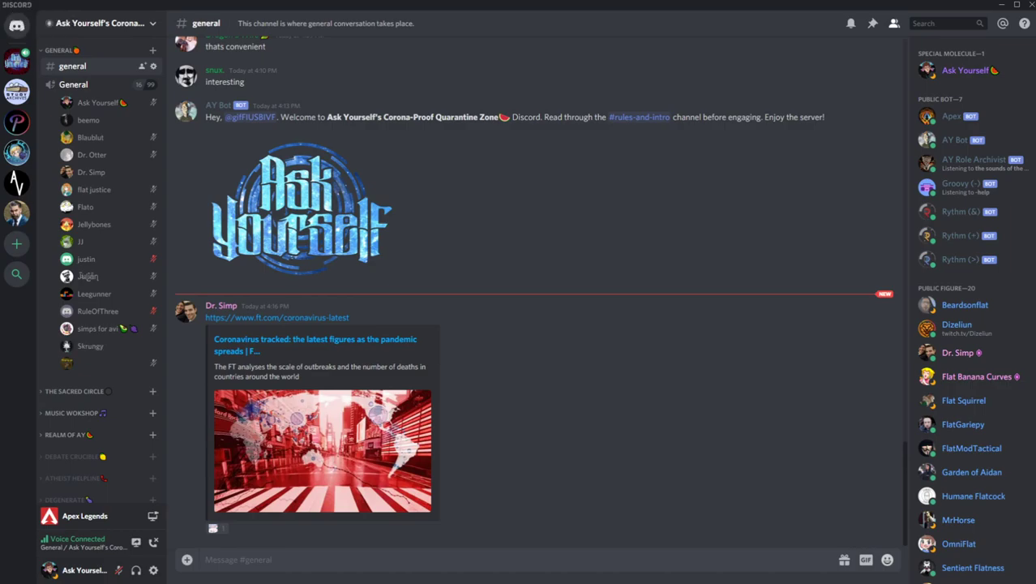
click(91, 345)
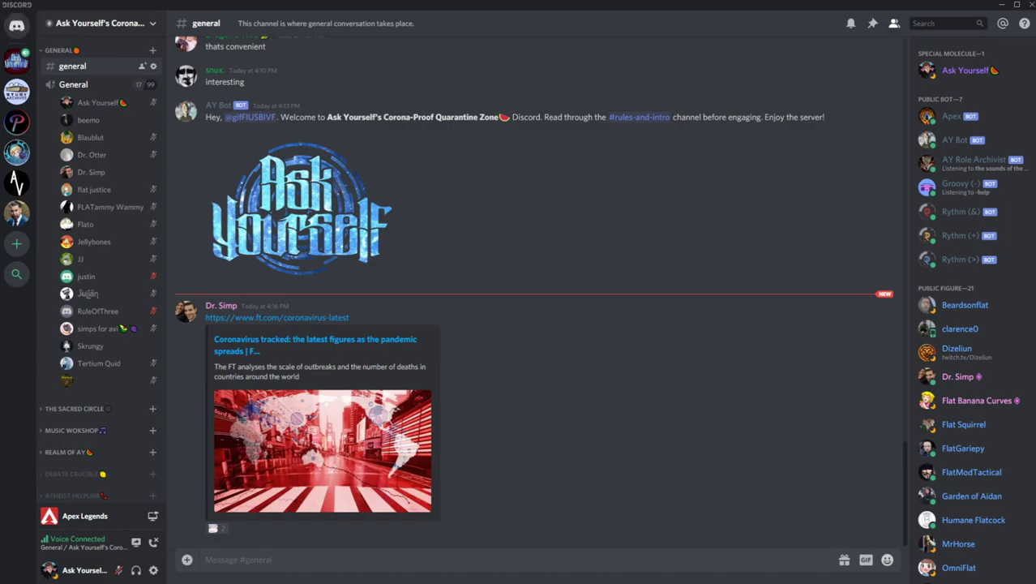
click(91, 172)
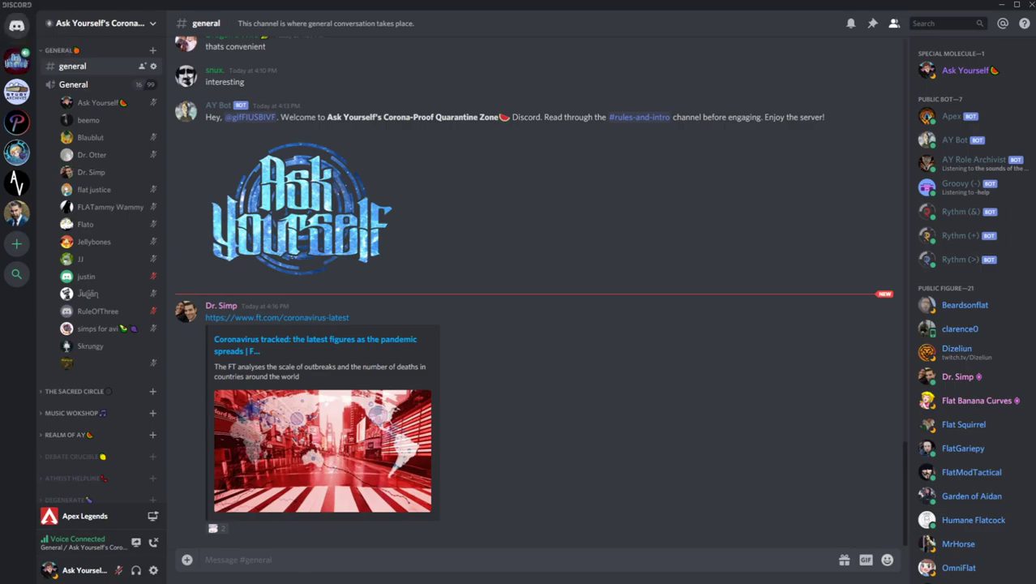
click(91, 172)
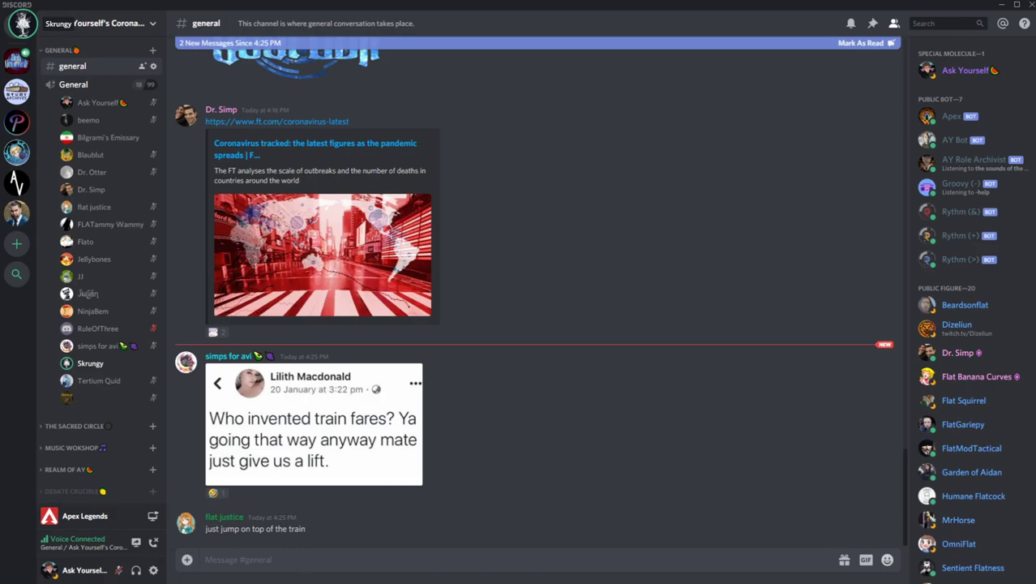
scroll(down, 3)
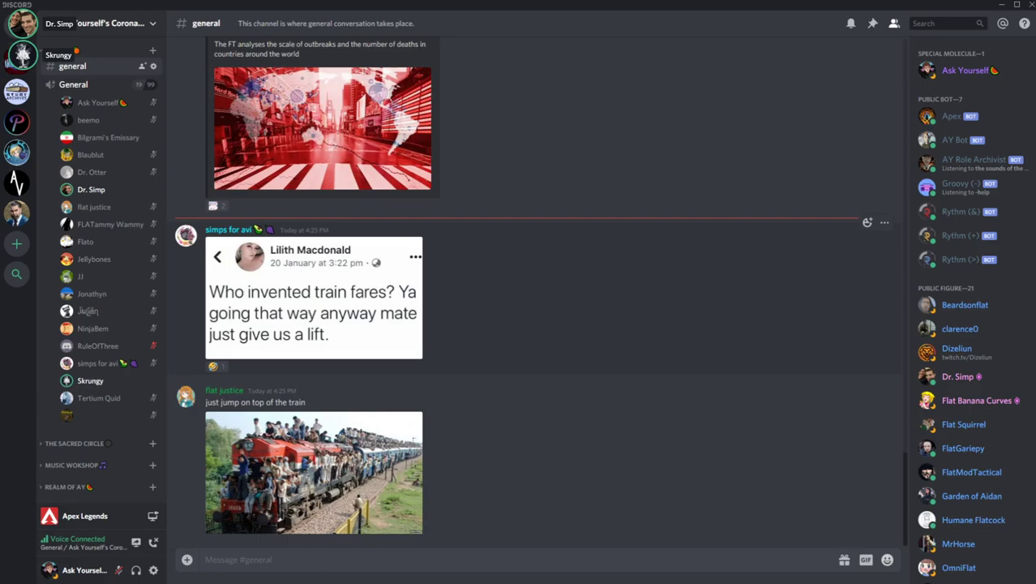
click(23, 22)
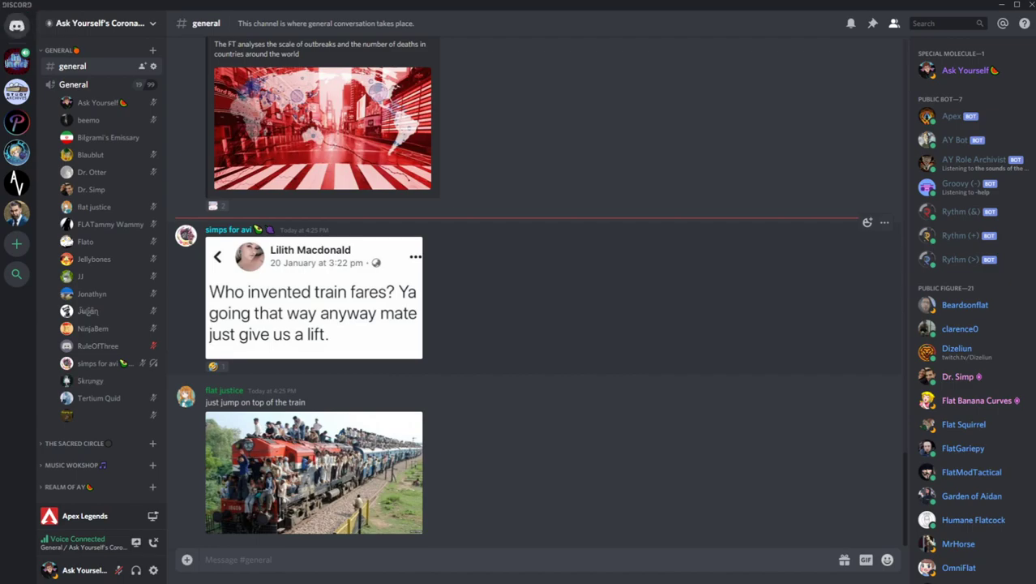
click(91, 379)
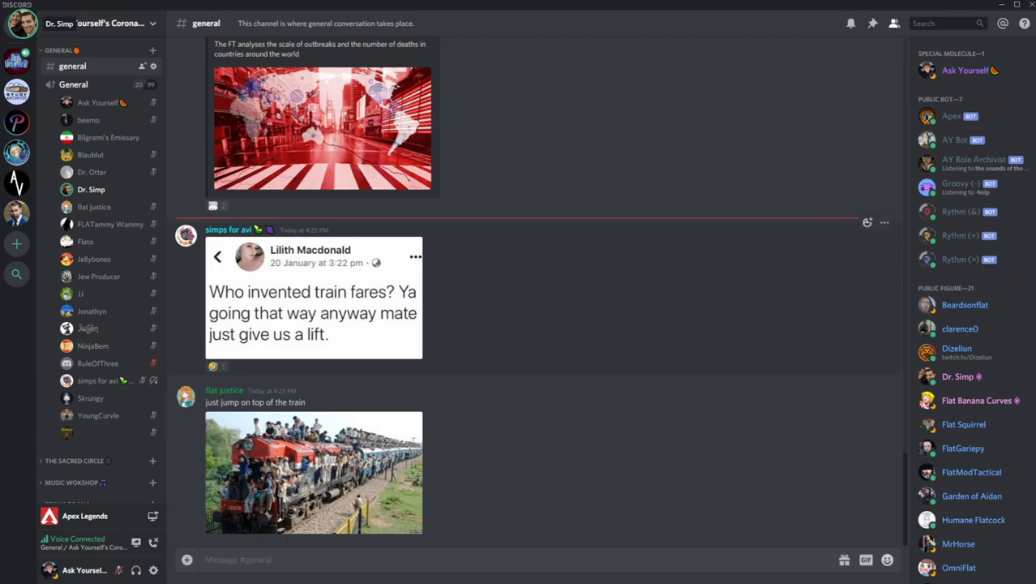
scroll(down, 3)
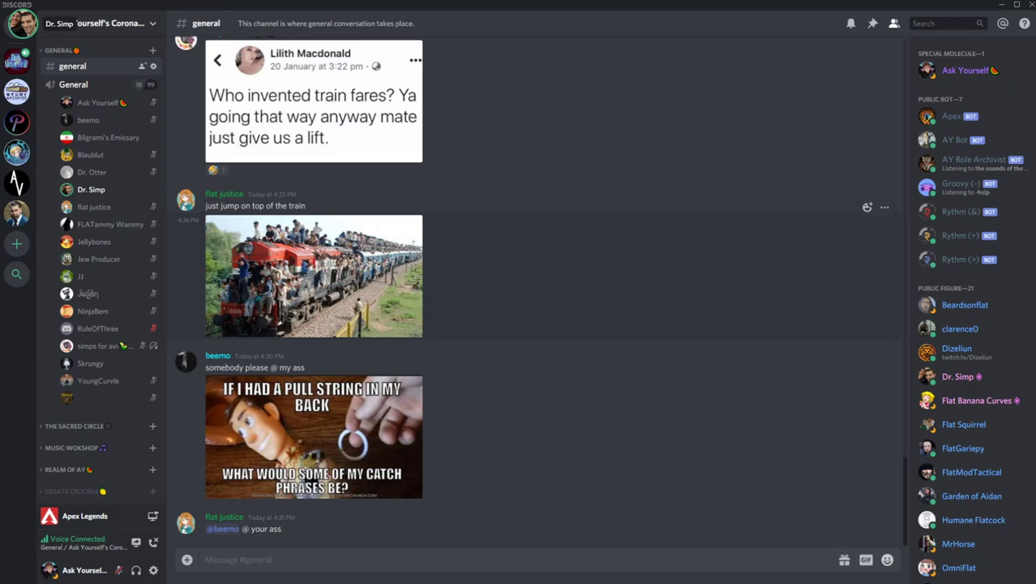
click(90, 363)
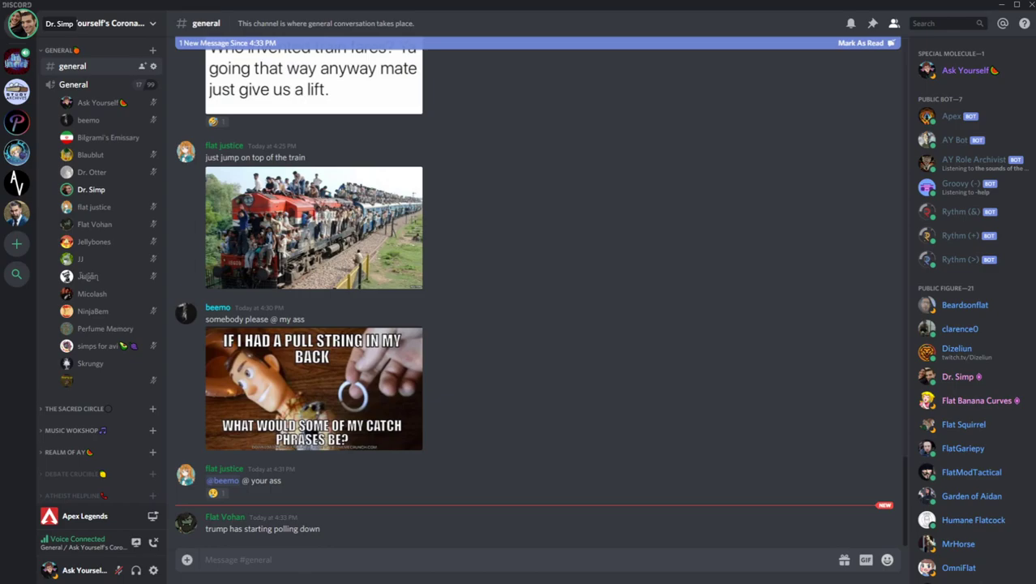
click(90, 363)
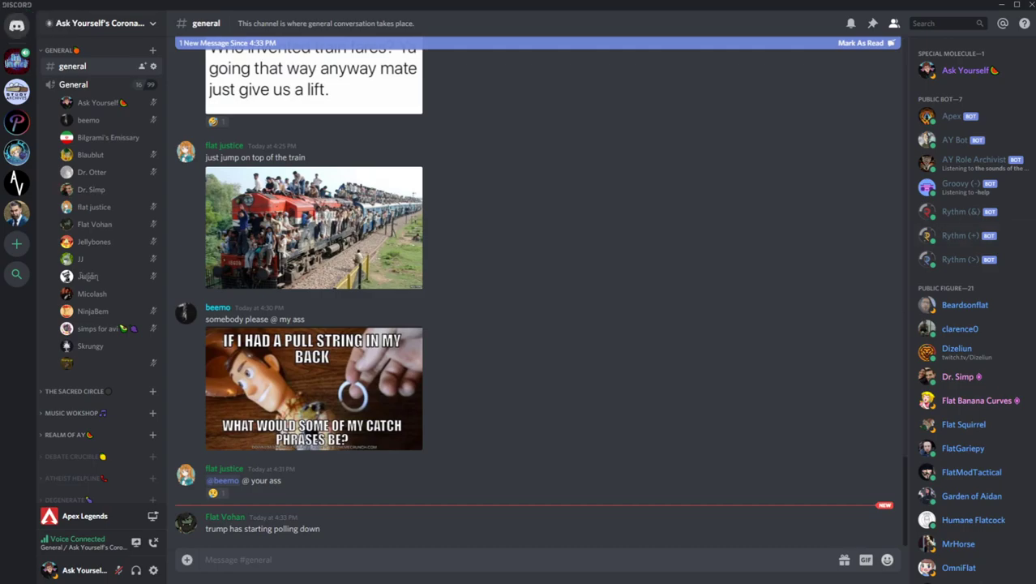
click(91, 345)
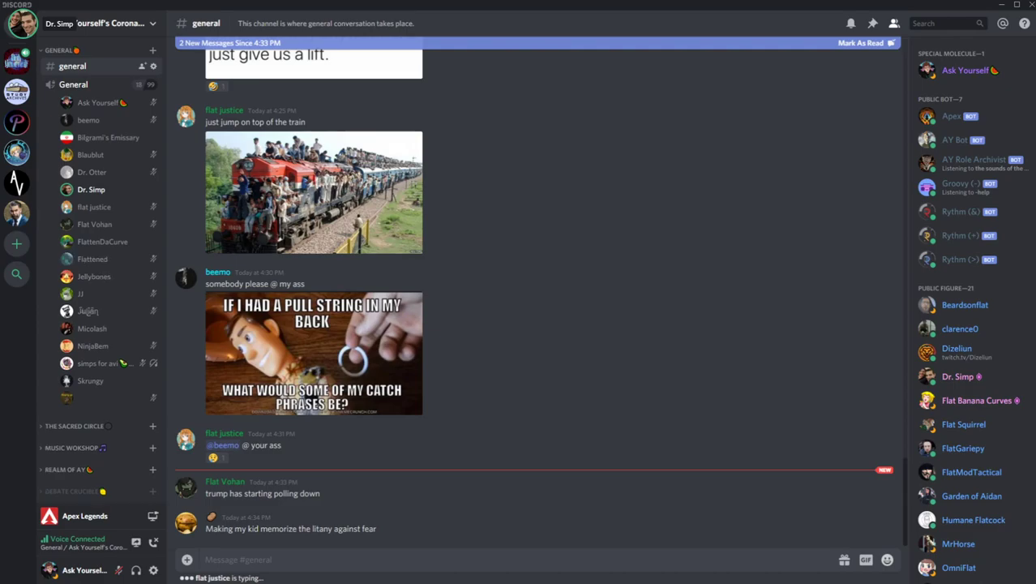
scroll(down, 3)
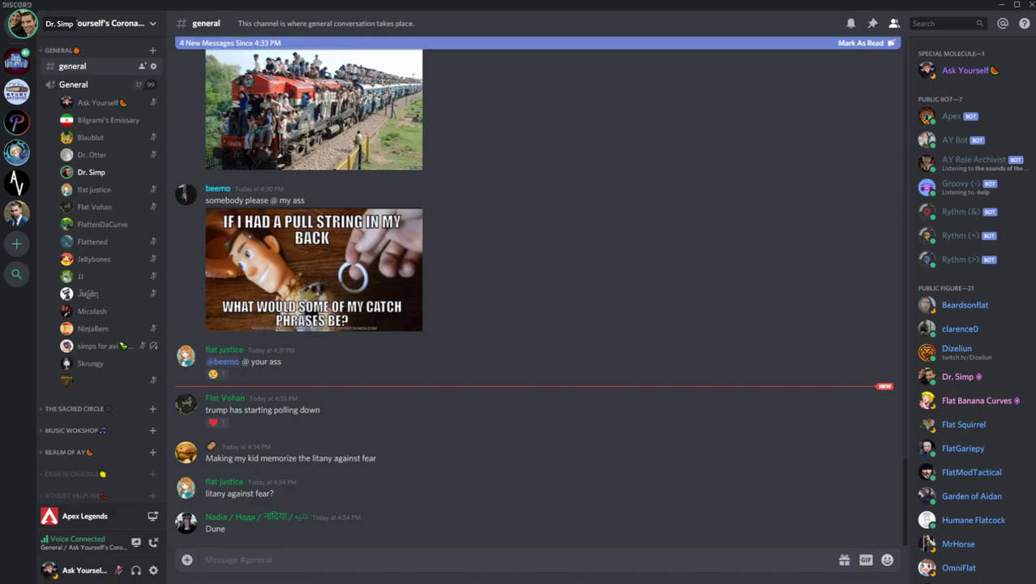
click(91, 363)
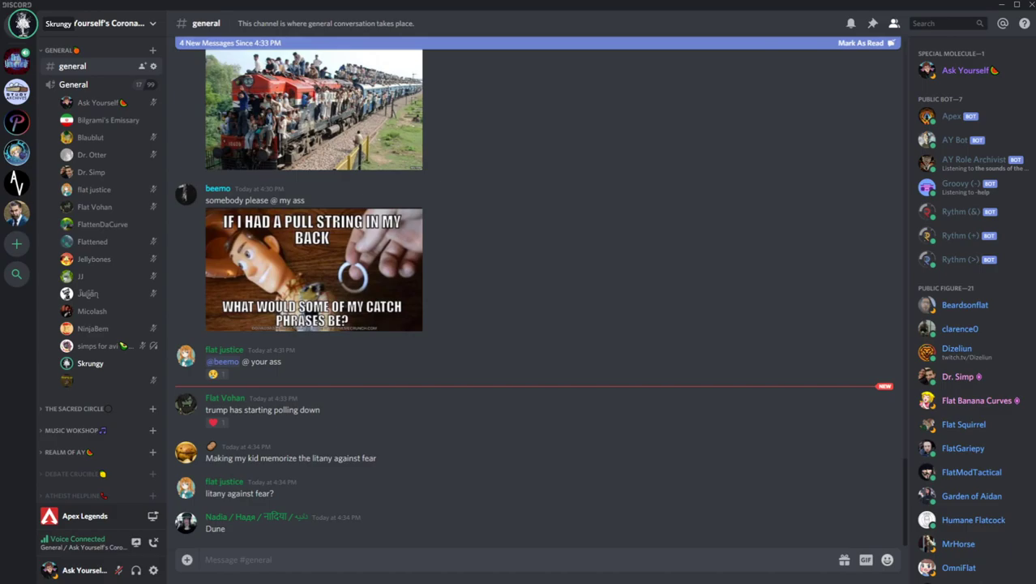
scroll(down, 3)
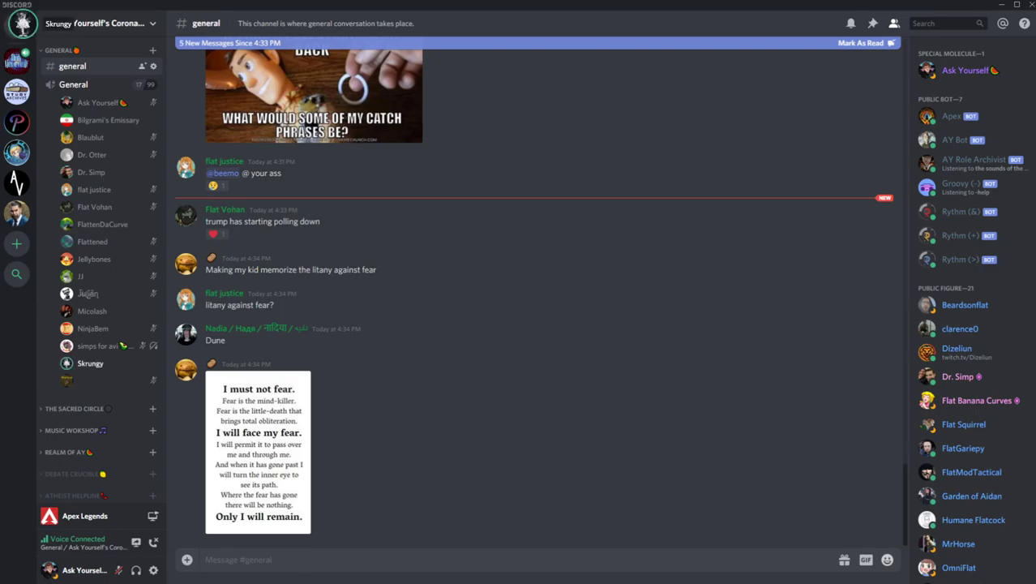
click(214, 233)
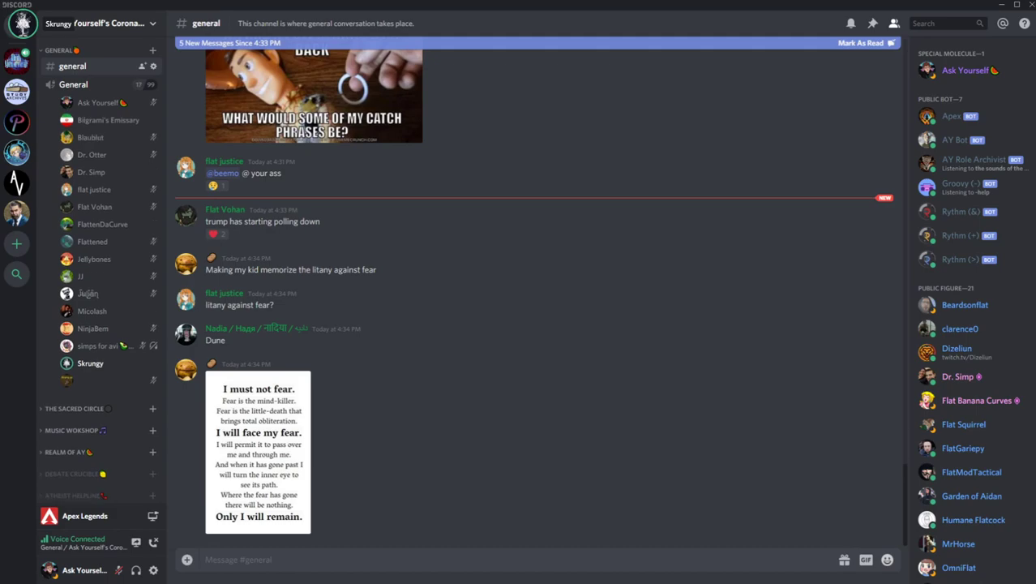
click(91, 172)
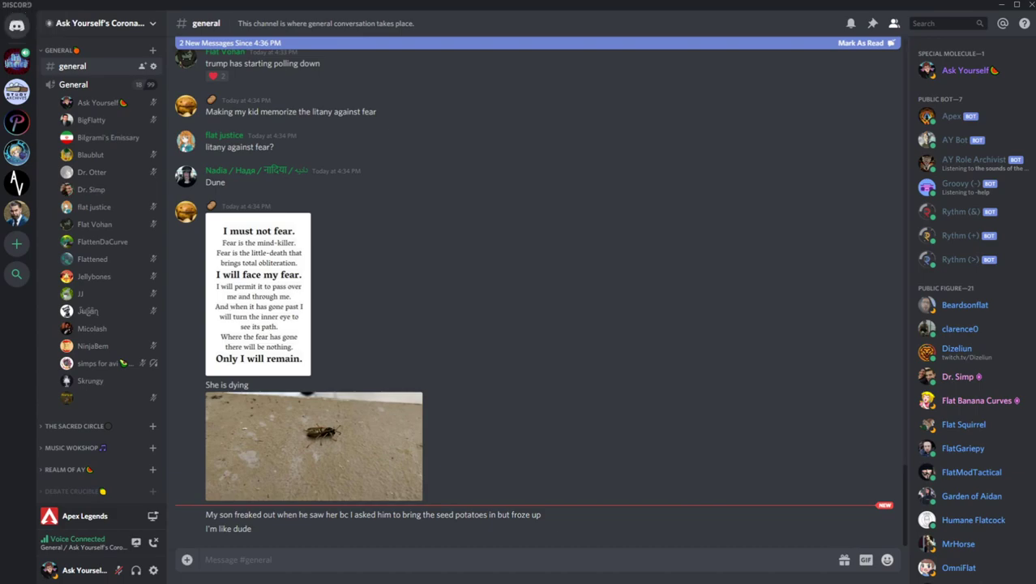
scroll(down, 3)
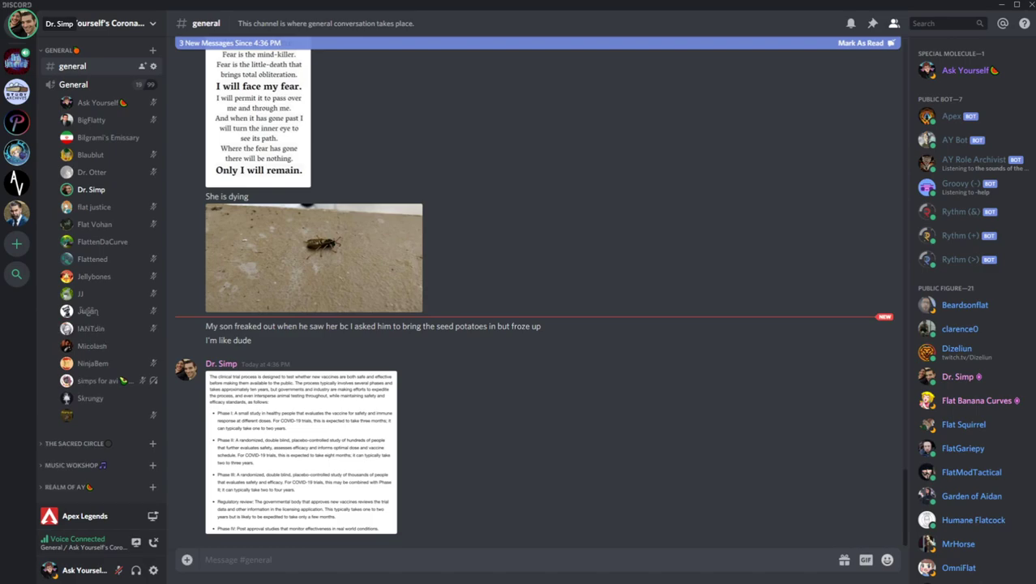
scroll(down, 3)
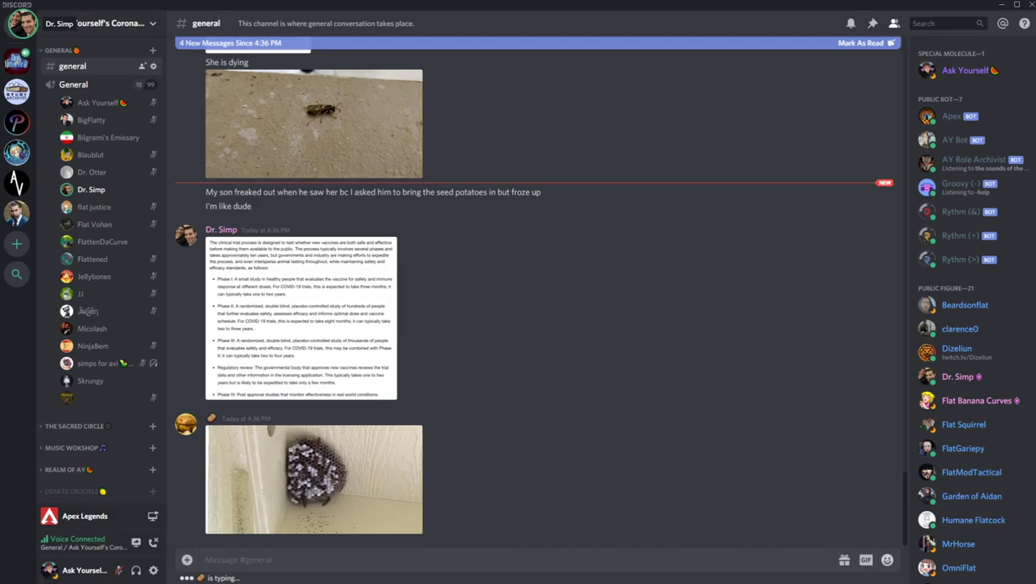
scroll(down, 3)
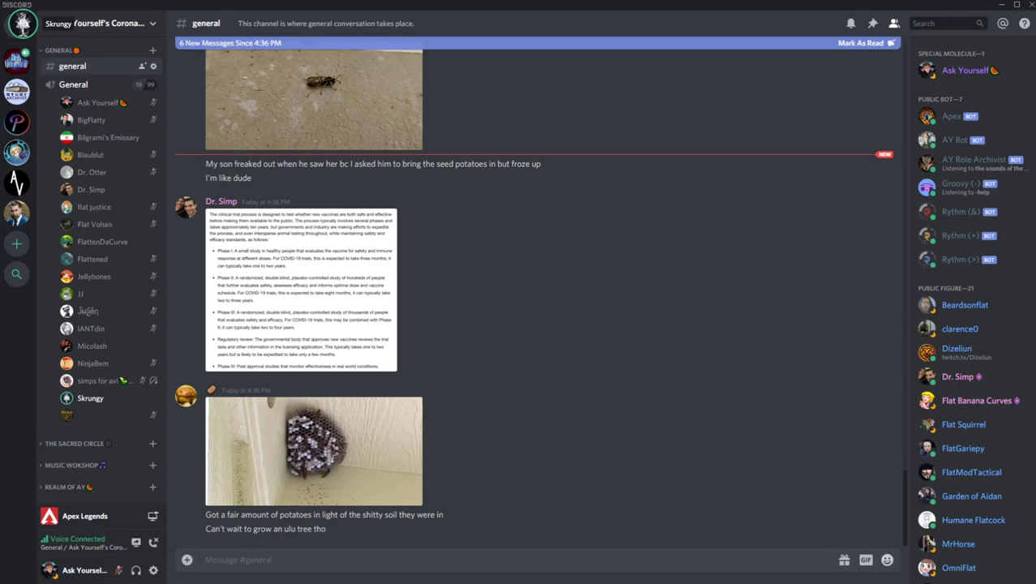
scroll(up, 3)
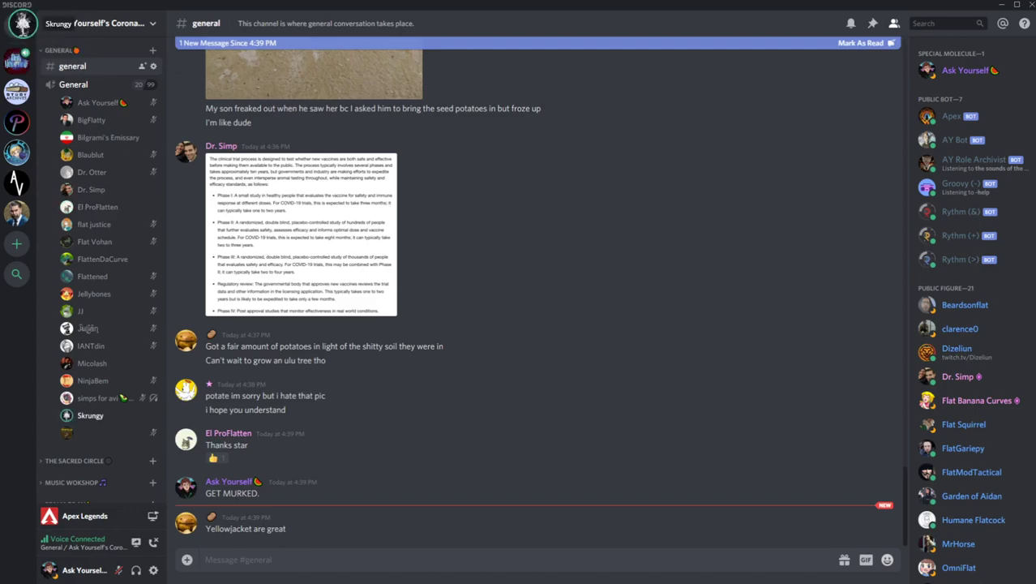
click(97, 207)
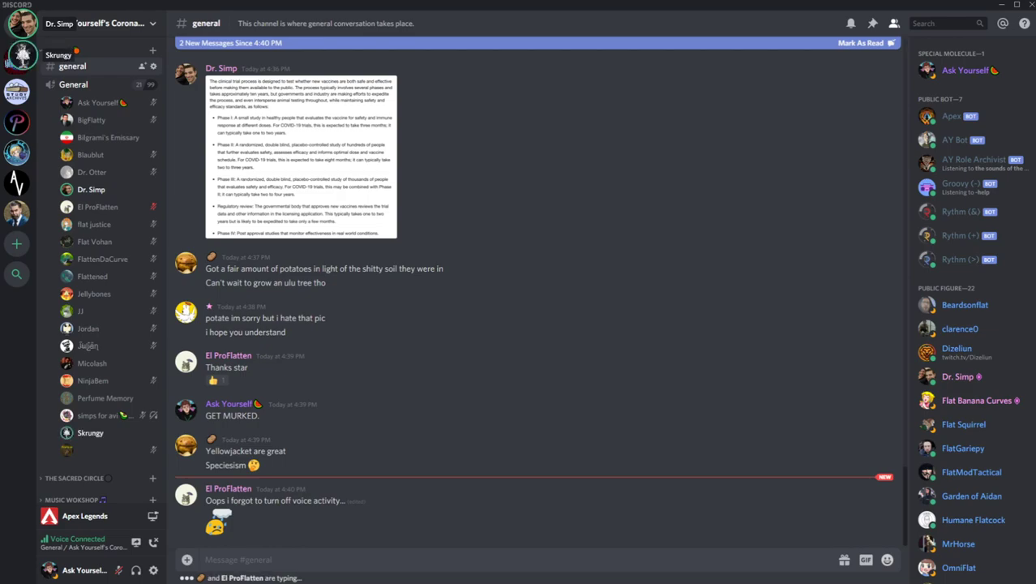
scroll(down, 3)
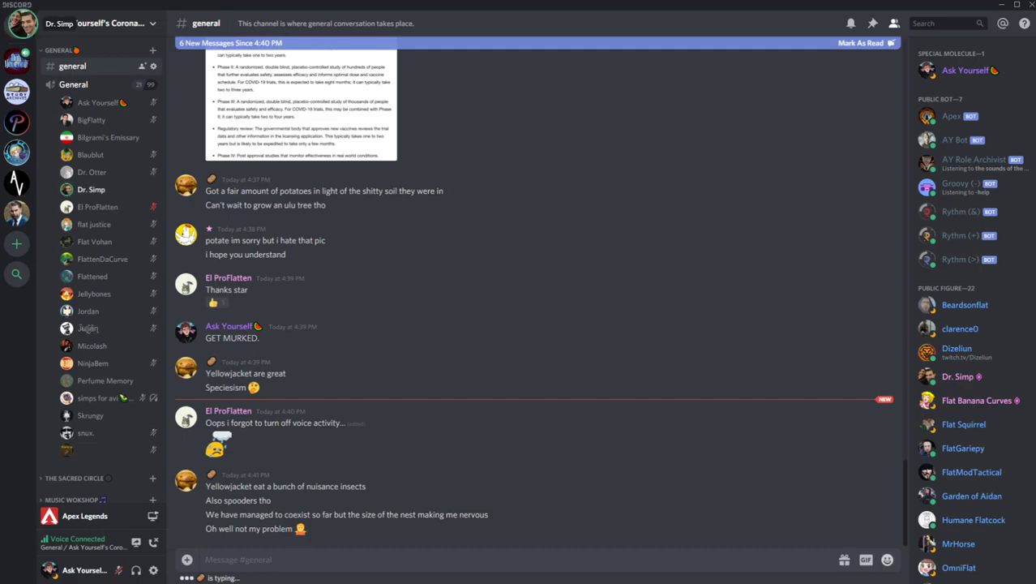
click(90, 415)
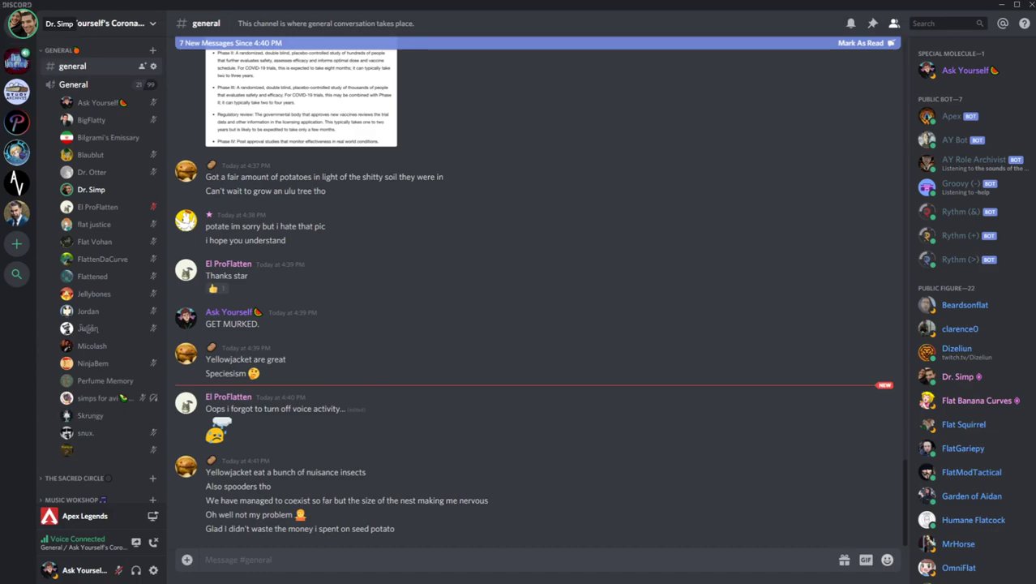
click(91, 415)
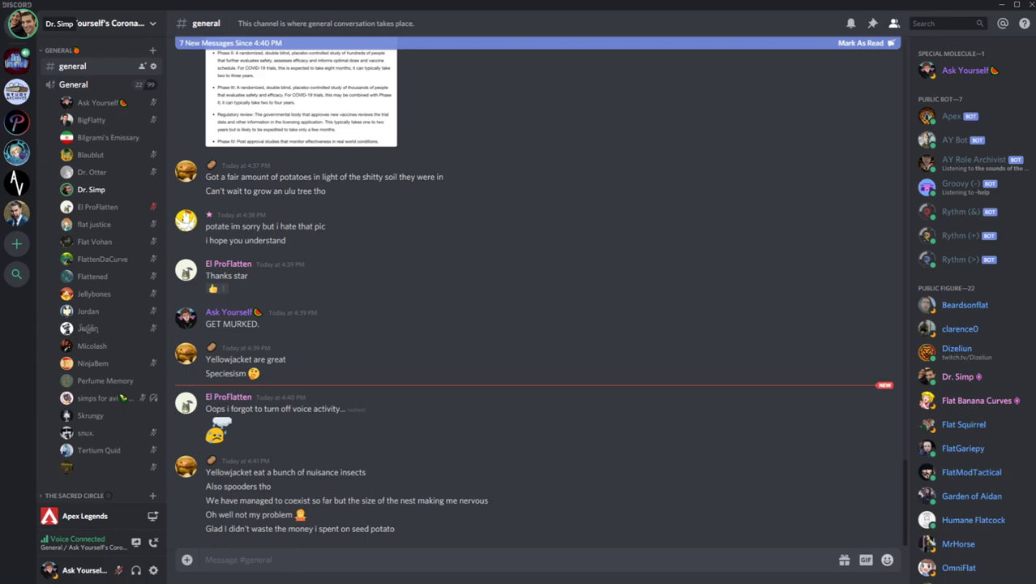
click(91, 416)
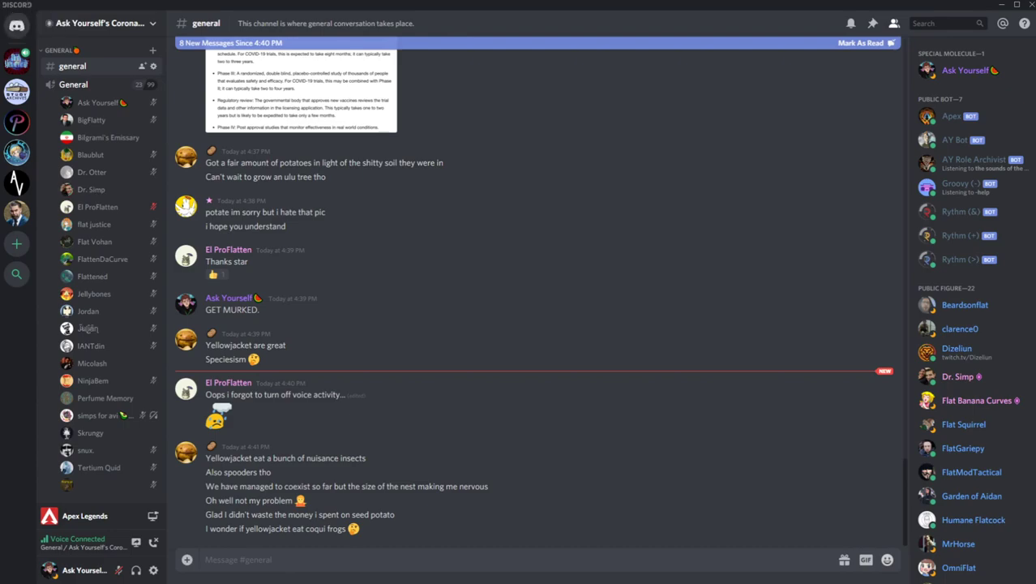
click(90, 188)
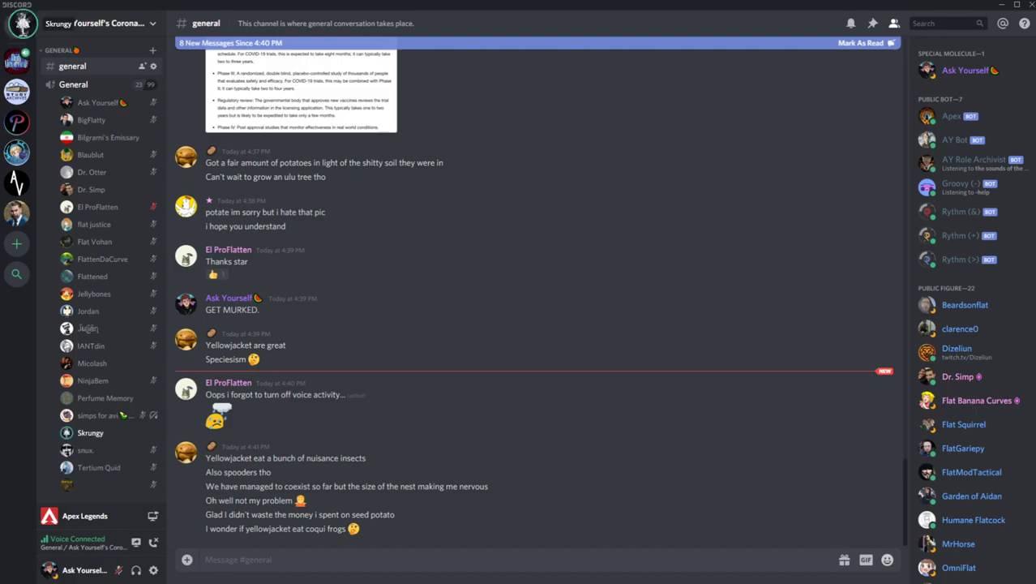
click(91, 188)
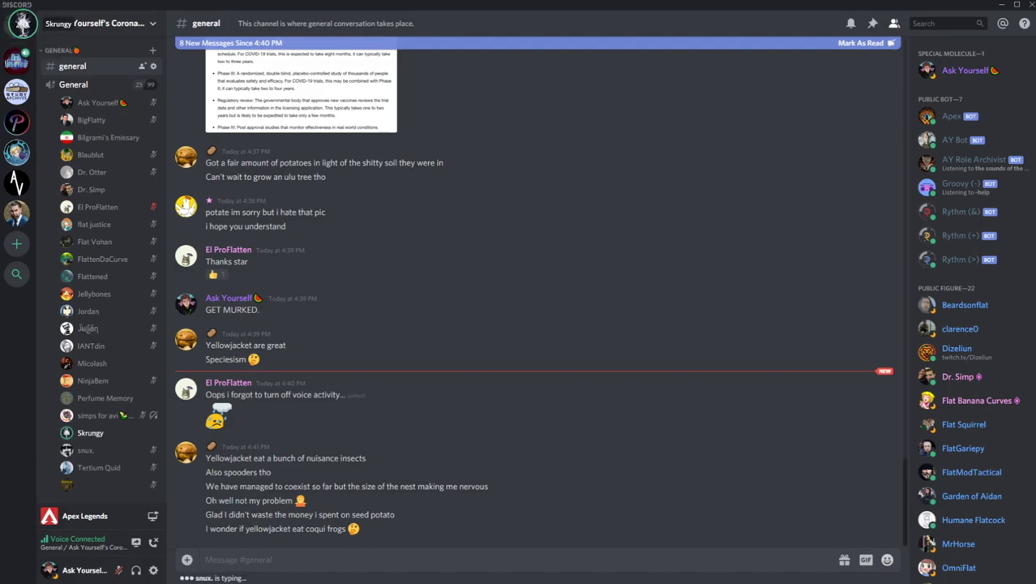
scroll(down, 3)
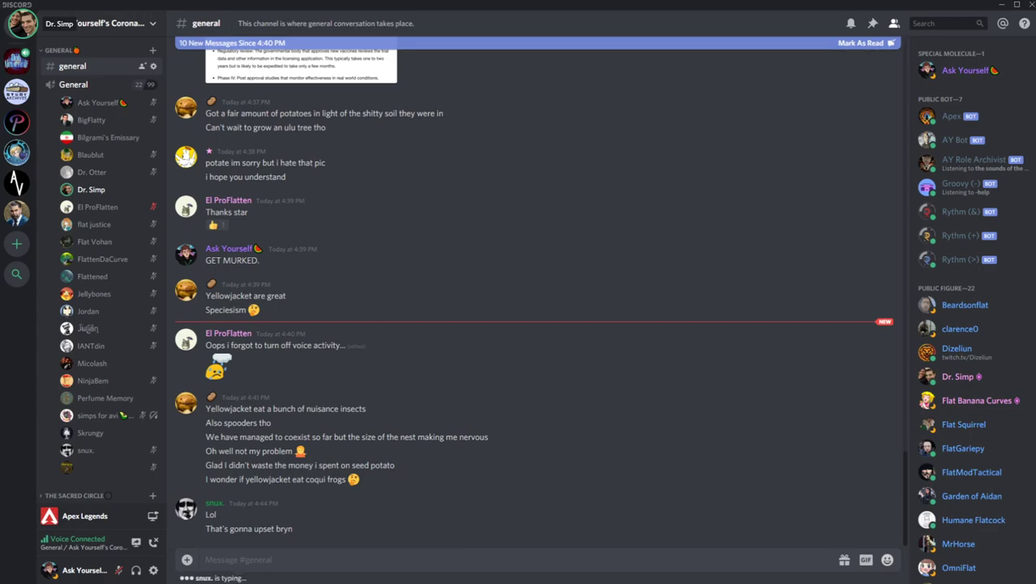
scroll(down, 3)
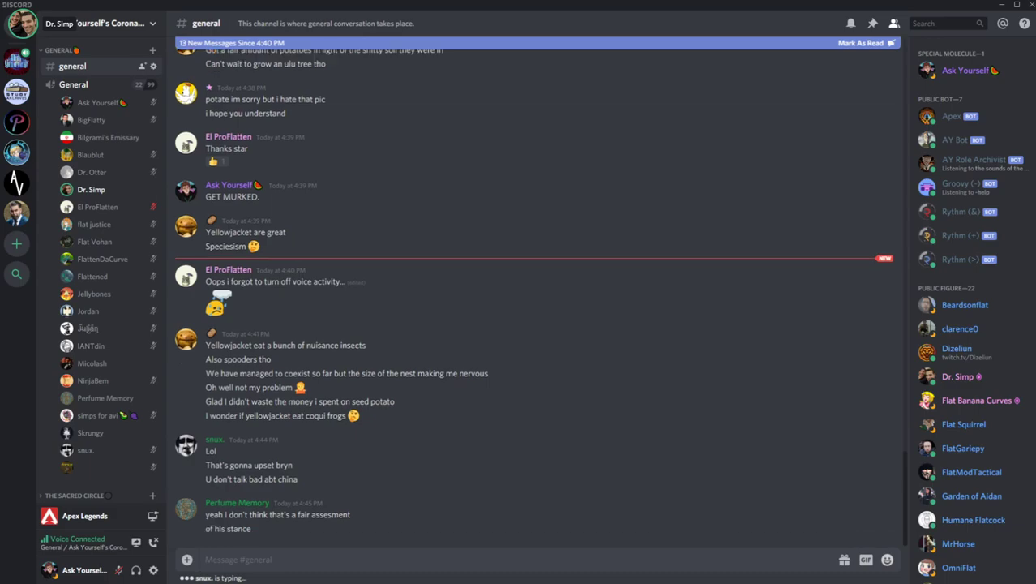
scroll(down, 3)
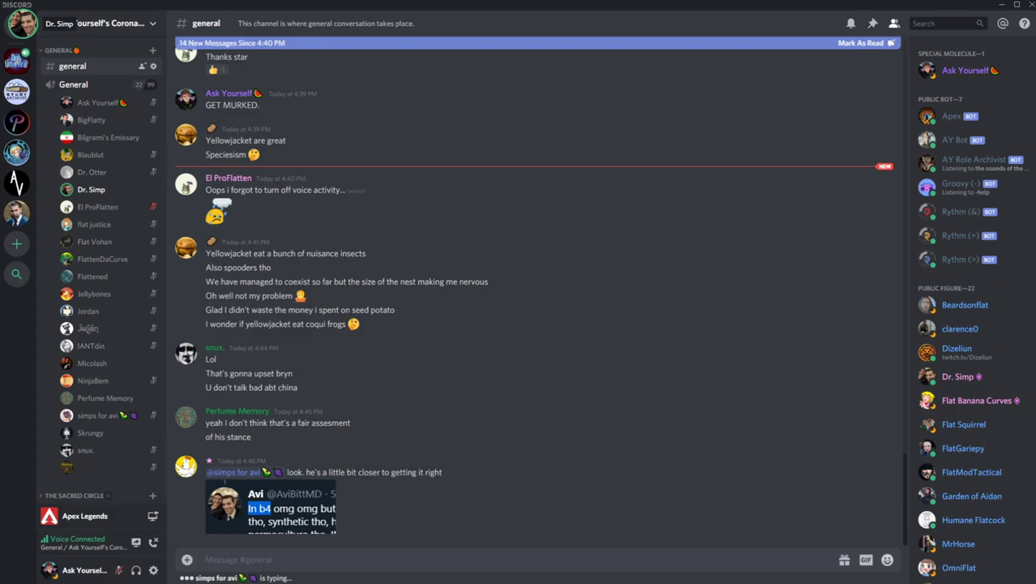
scroll(down, 3)
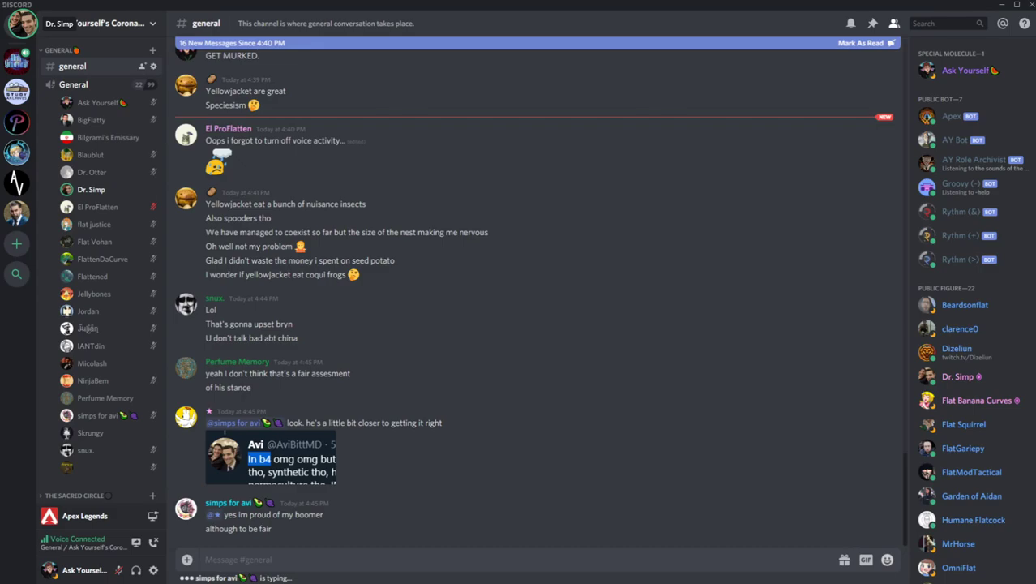
scroll(down, 3)
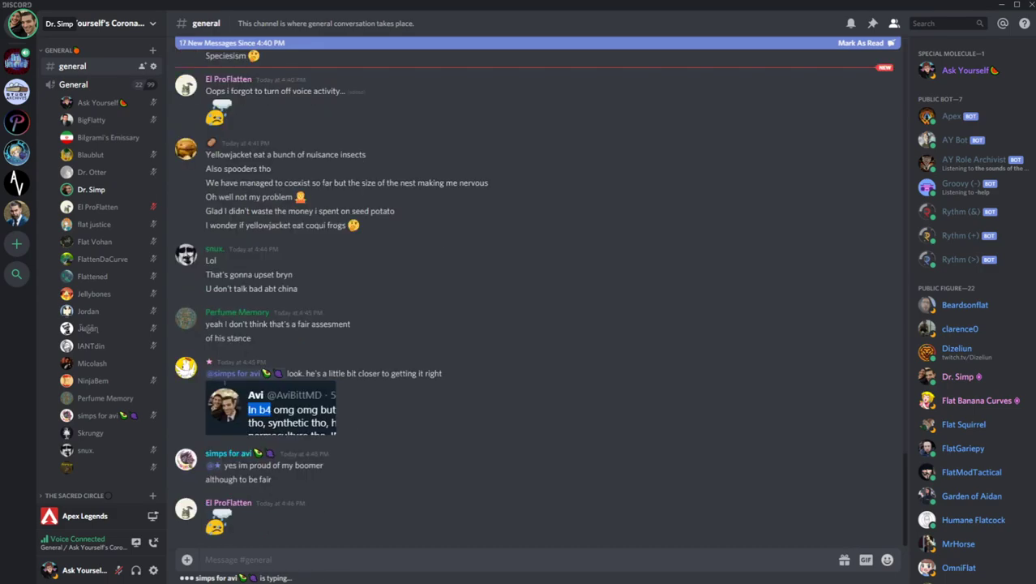
scroll(down, 3)
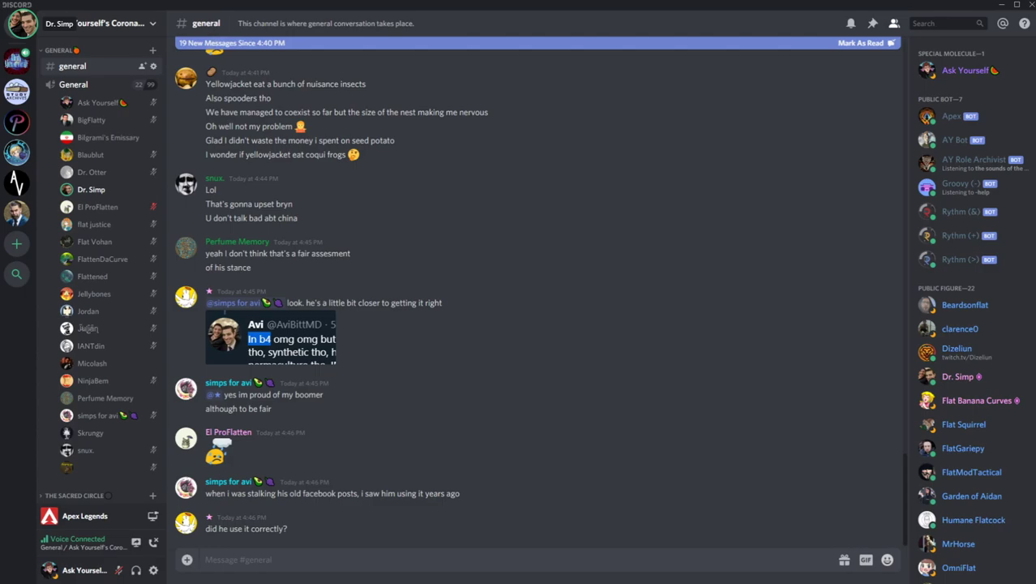
scroll(down, 3)
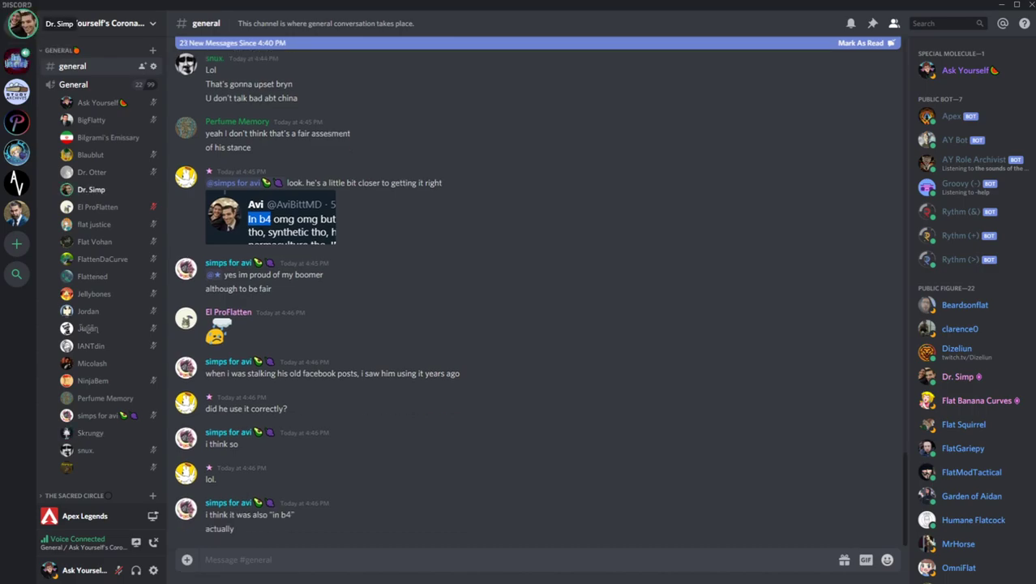
scroll(down, 3)
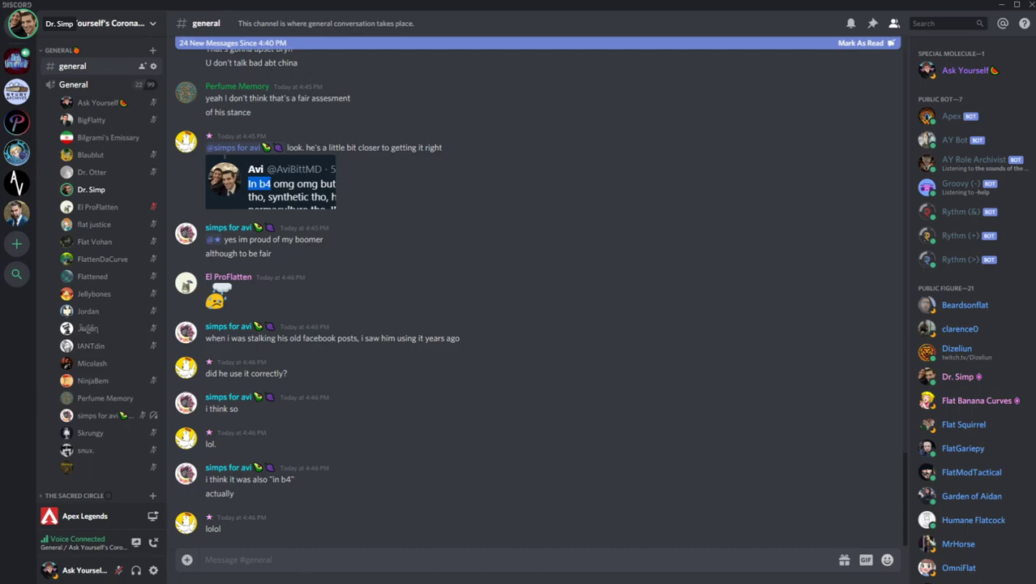
click(91, 432)
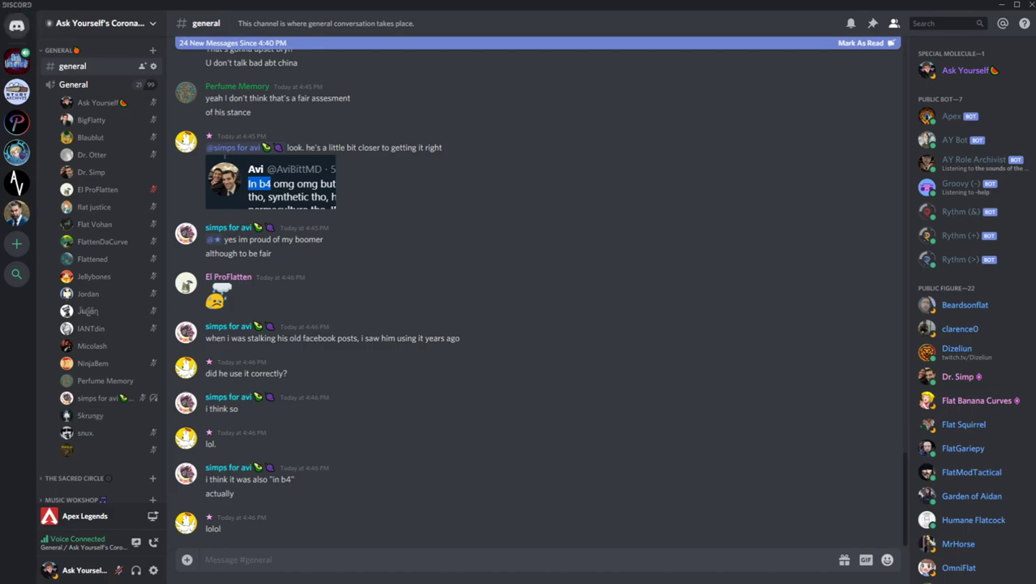
click(91, 171)
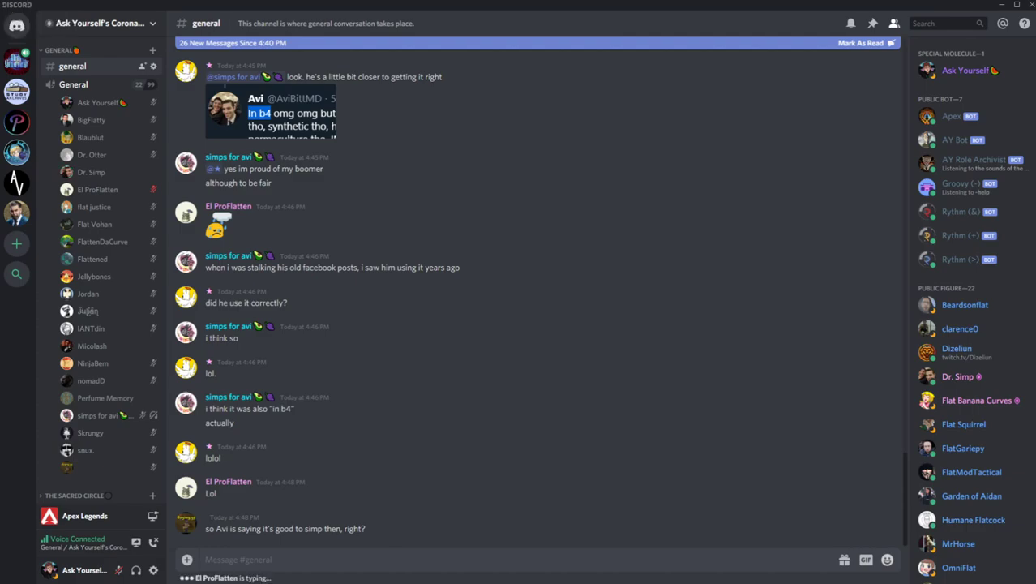
click(90, 172)
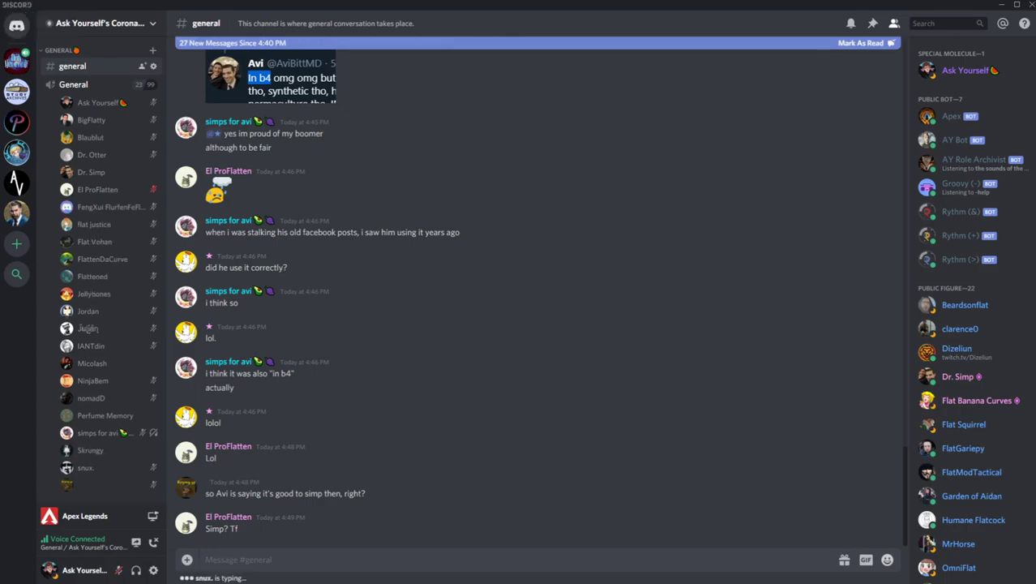
click(90, 172)
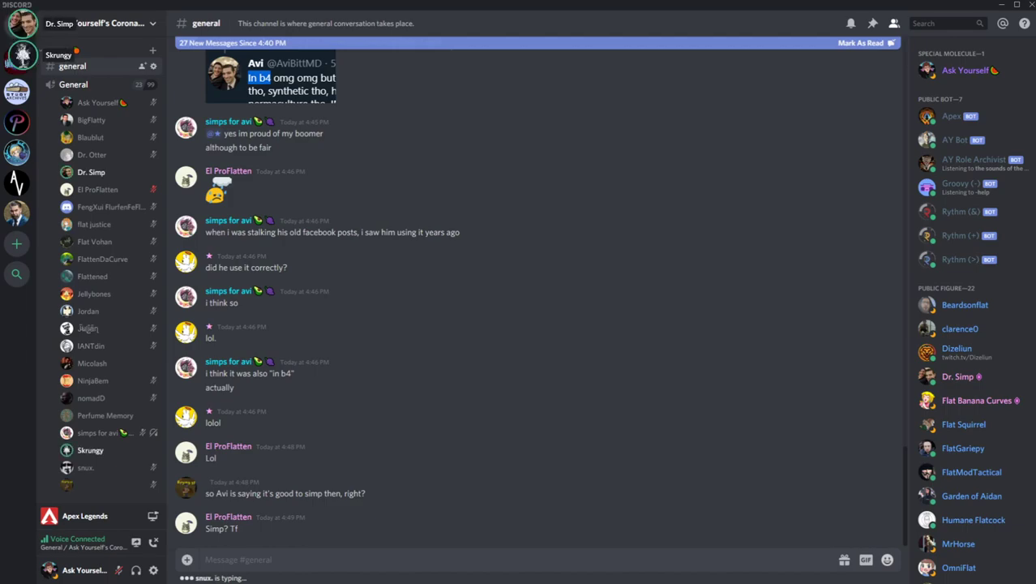
click(23, 55)
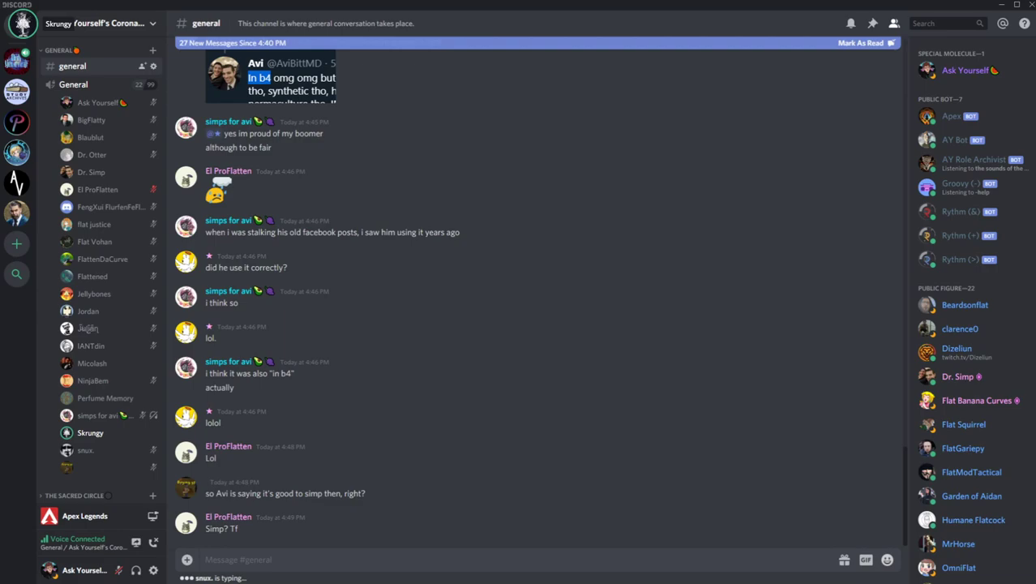